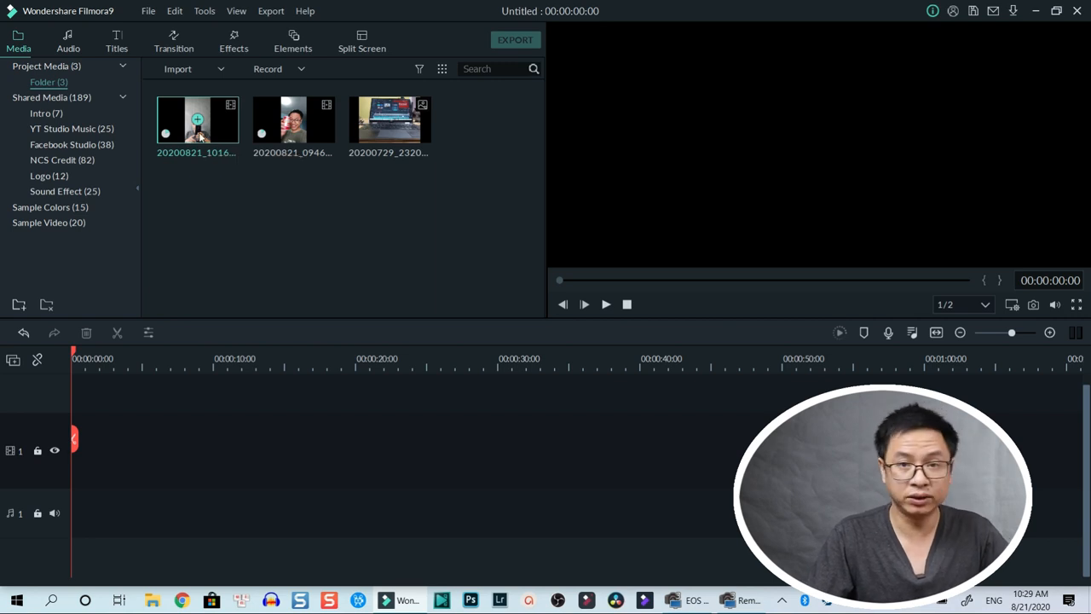
pyautogui.moveTo(198, 119)
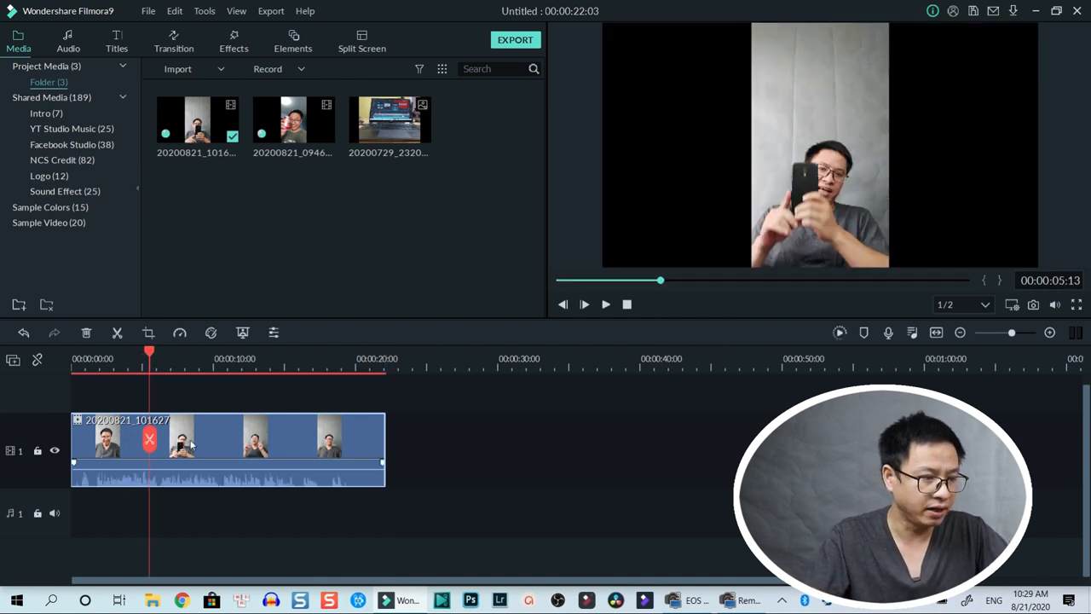
# Step: Bring up the timeline clip's right-click options to reach Crop to Fit
pyautogui.rightClick(185, 437)
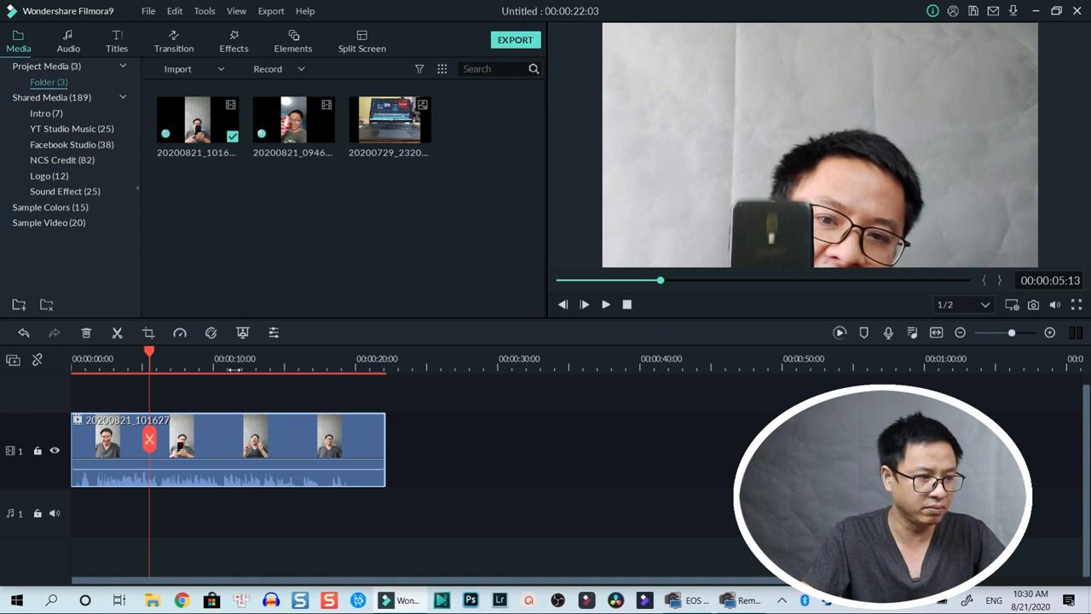
pyautogui.moveTo(148, 332)
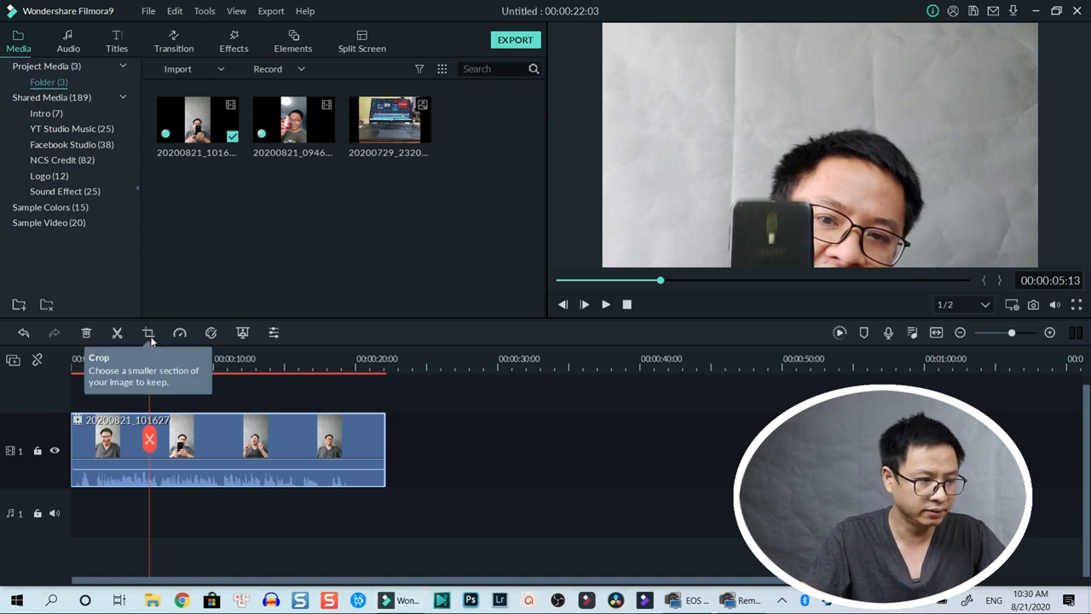
# Step: Crop the clip to a 16:9 area positioned over the face and confirm
pyautogui.click(149, 333)
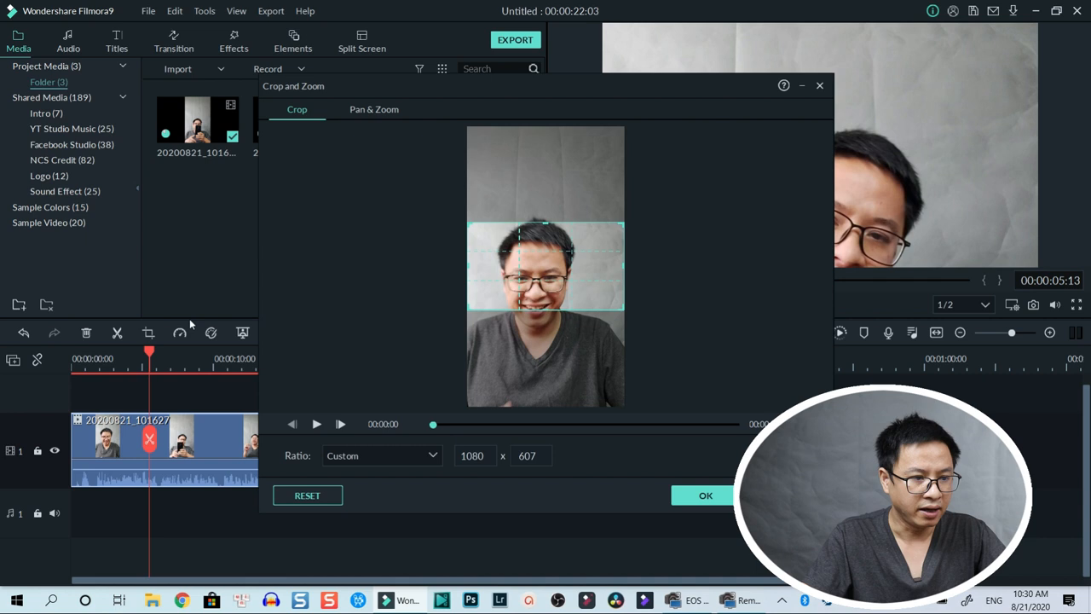
pyautogui.moveTo(546, 270); pyautogui.dragTo(578, 284)
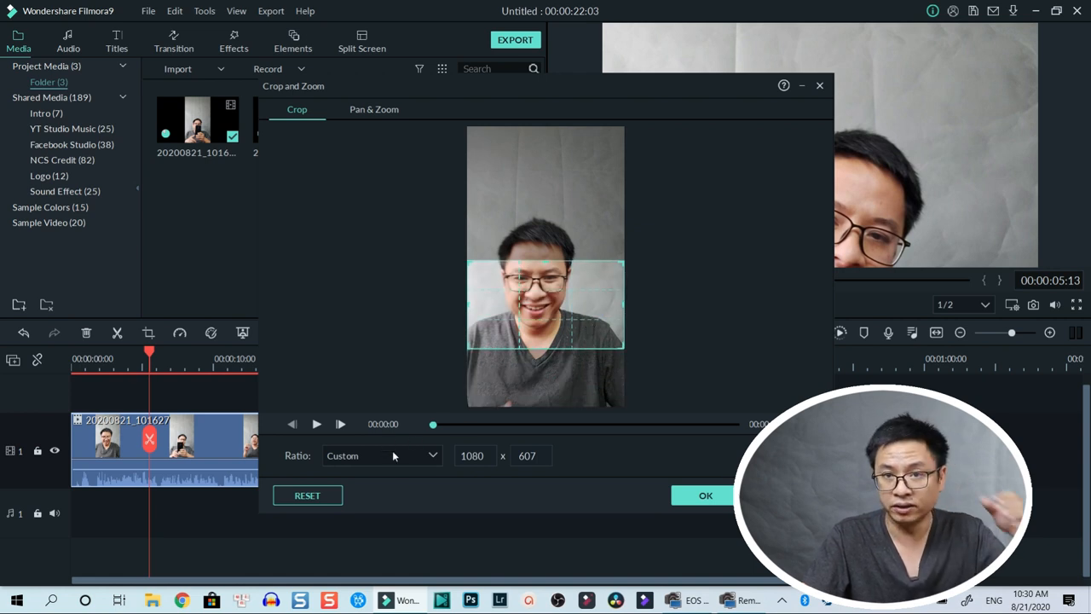
pyautogui.click(381, 456)
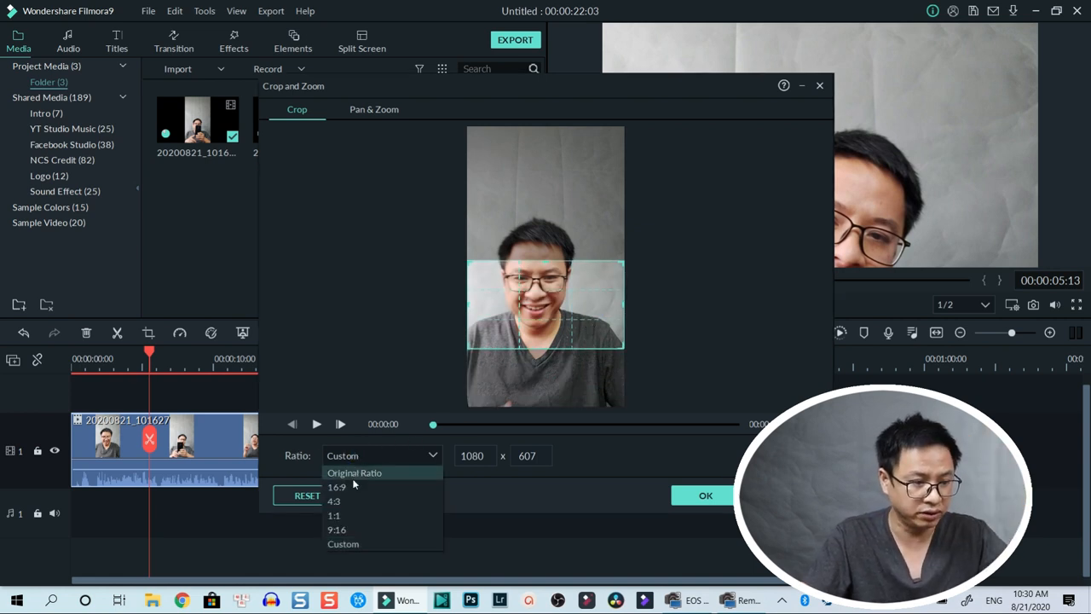
pyautogui.click(336, 488)
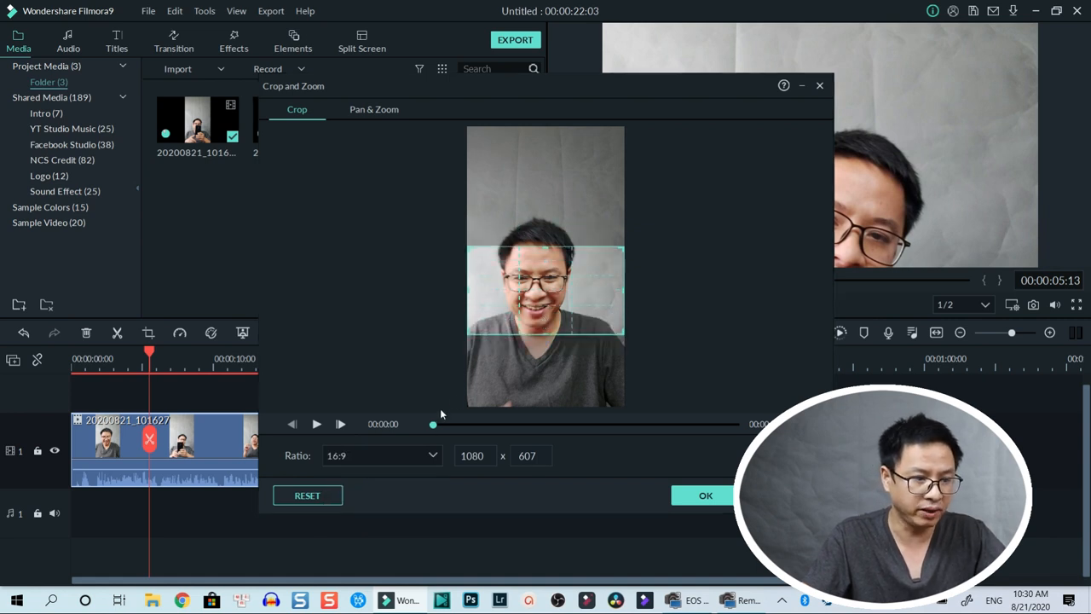
pyautogui.click(706, 494)
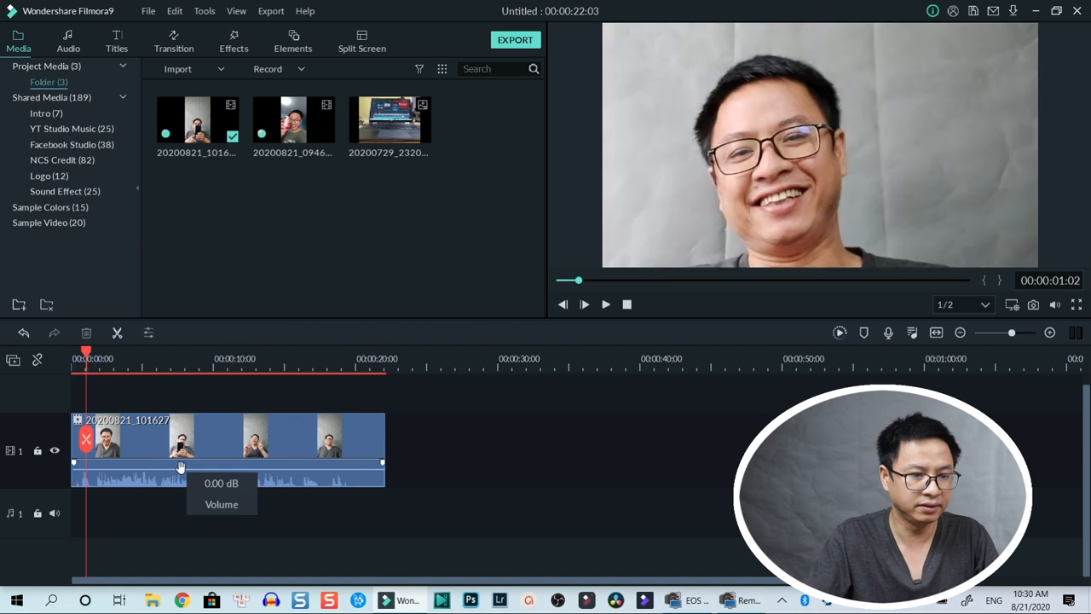
# Step: Play back the cropped clip in the preview to check the widescreen result
pyautogui.click(585, 304)
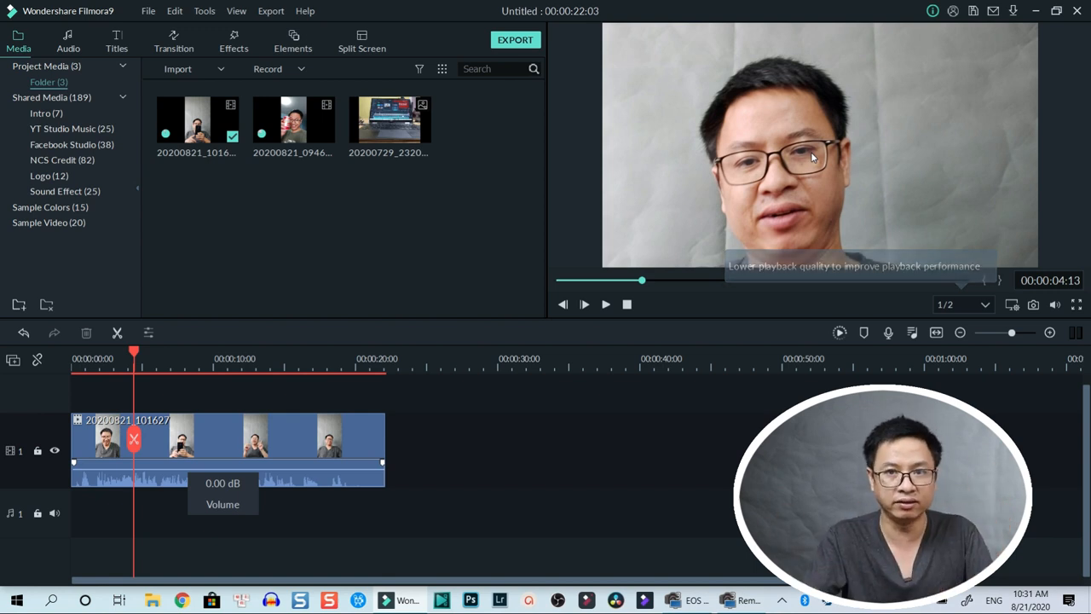
pyautogui.click(583, 304)
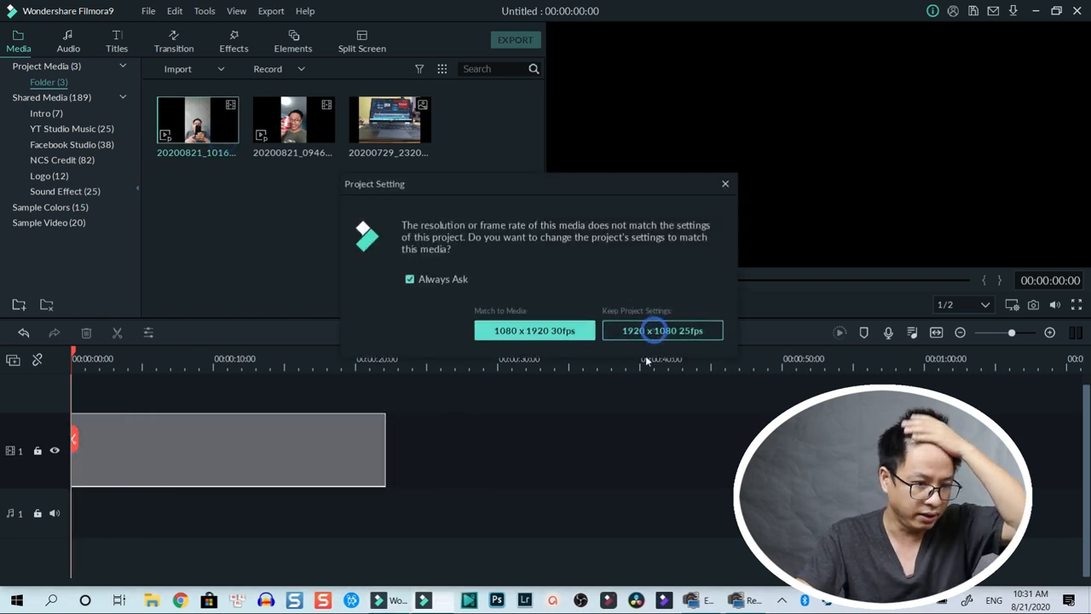
# Step: Keep 1920x1080 project settings and place a Blue sample colour beneath the clip
pyautogui.click(662, 330)
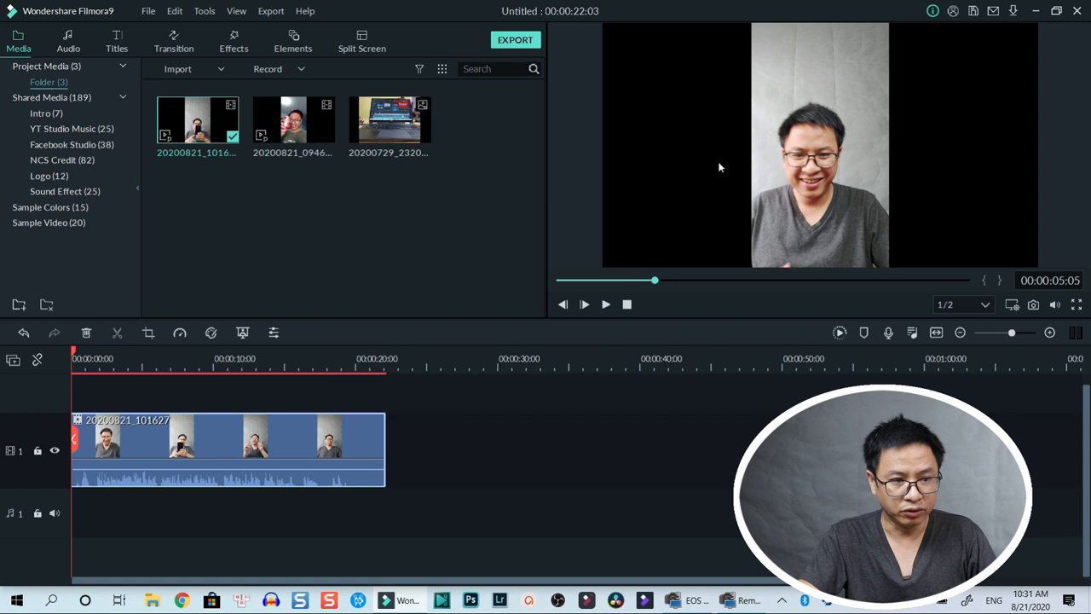
pyautogui.moveTo(928, 169)
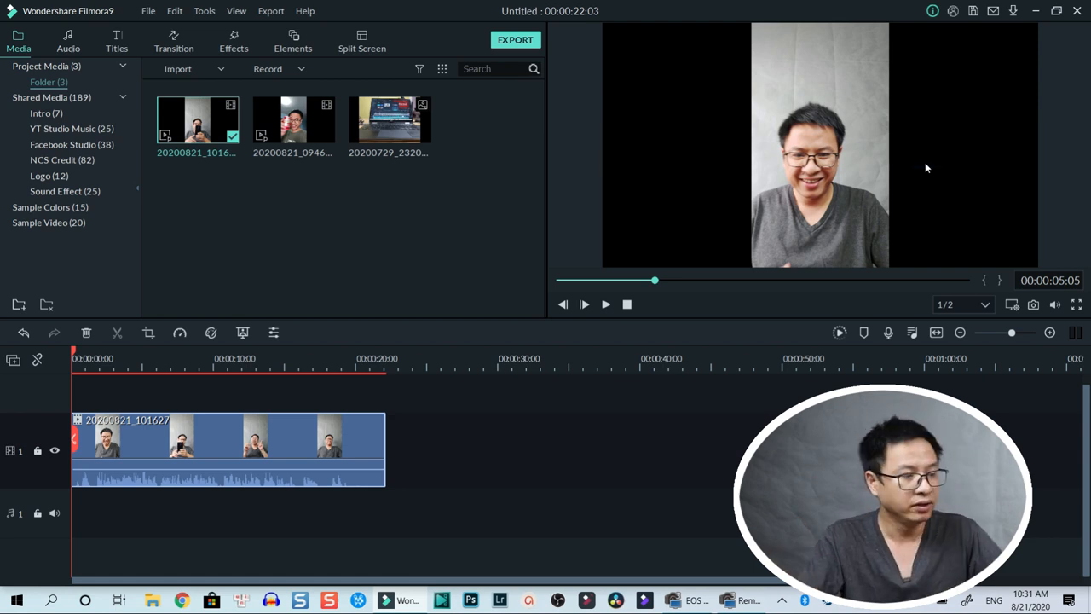
pyautogui.click(48, 208)
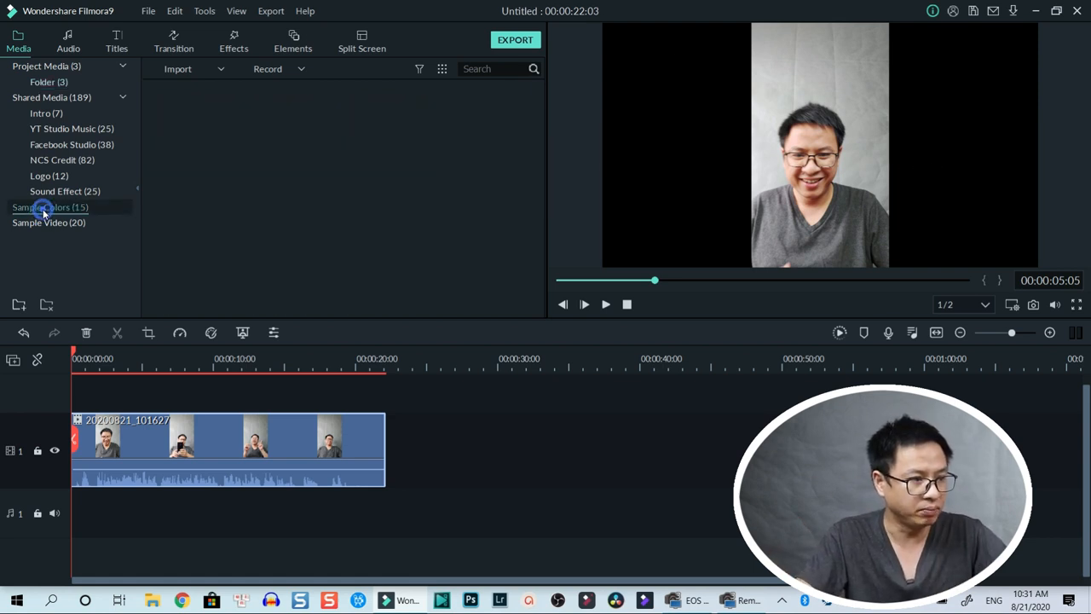
pyautogui.click(48, 208)
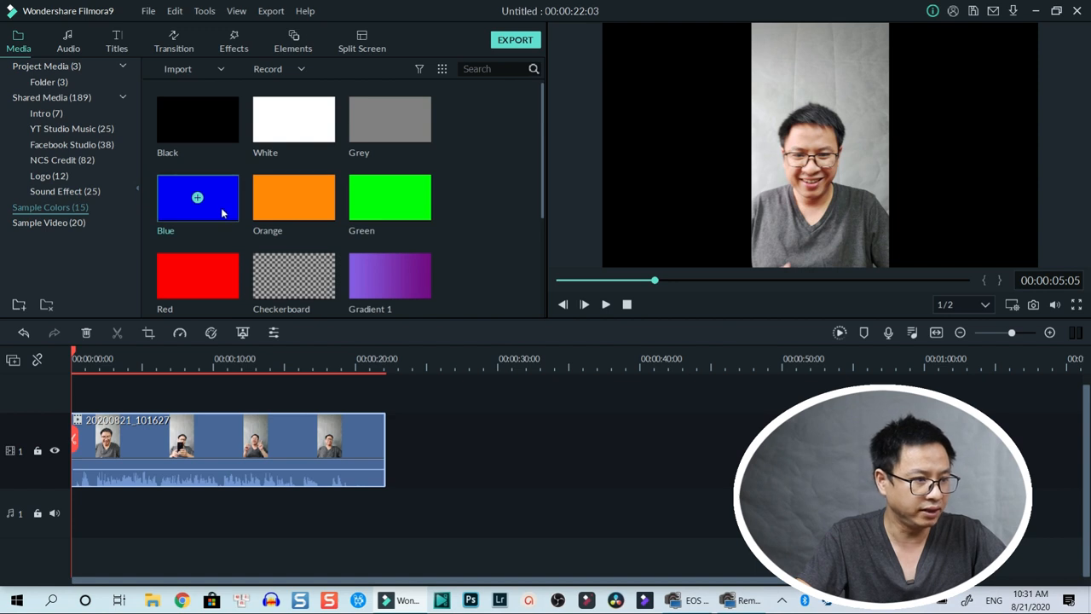
pyautogui.moveTo(198, 198); pyautogui.dragTo(464, 450)
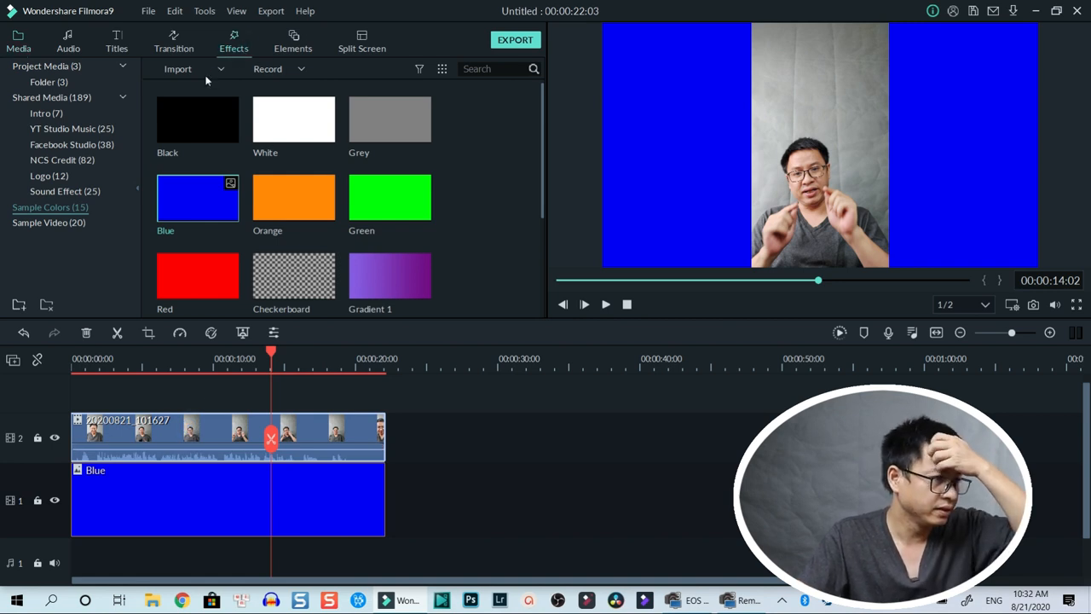
pyautogui.click(233, 41)
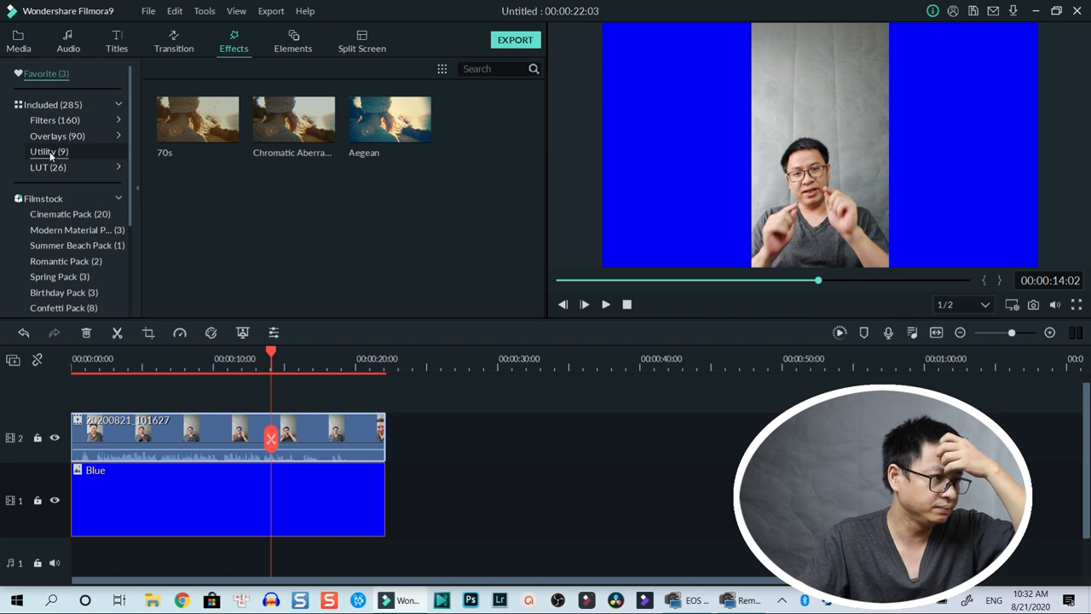
# Step: Apply the Utility Border effect with pink start and dark blue end colours
pyautogui.click(48, 150)
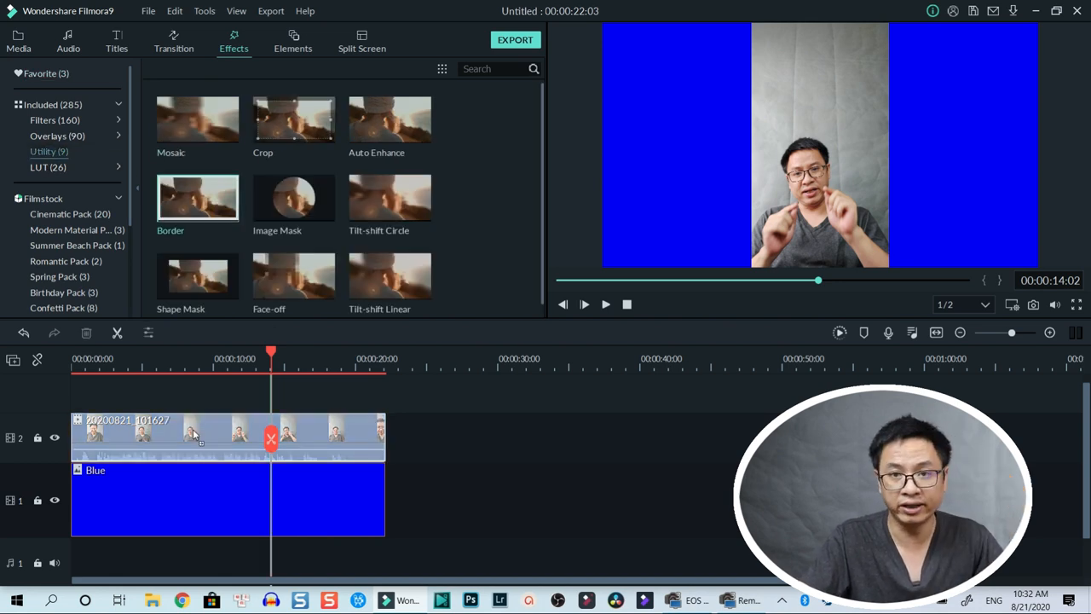
pyautogui.click(196, 437)
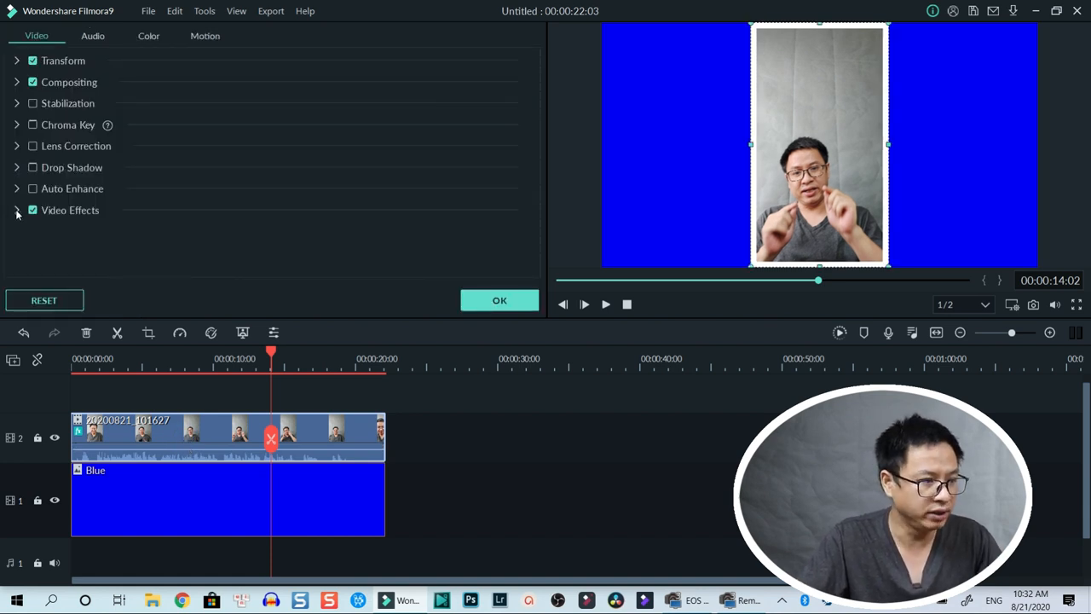
pyautogui.click(17, 209)
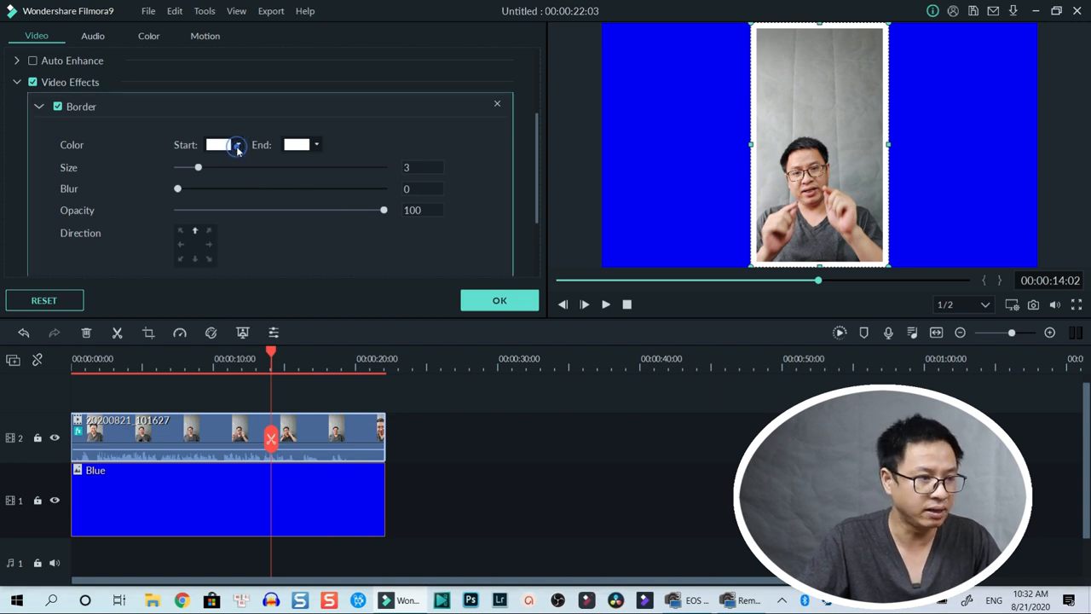
pyautogui.click(237, 143)
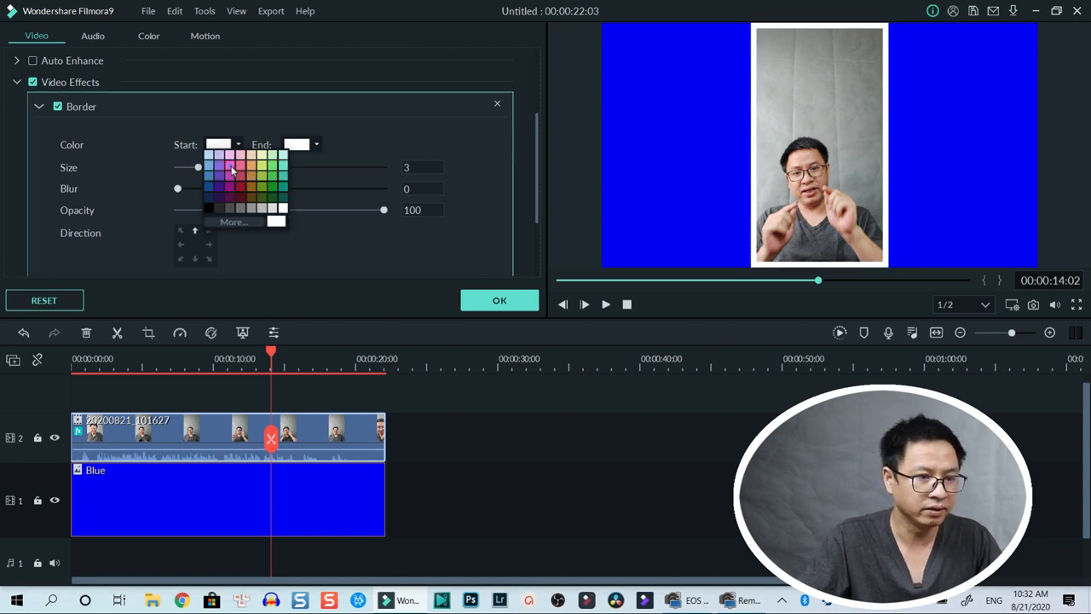
pyautogui.click(228, 169)
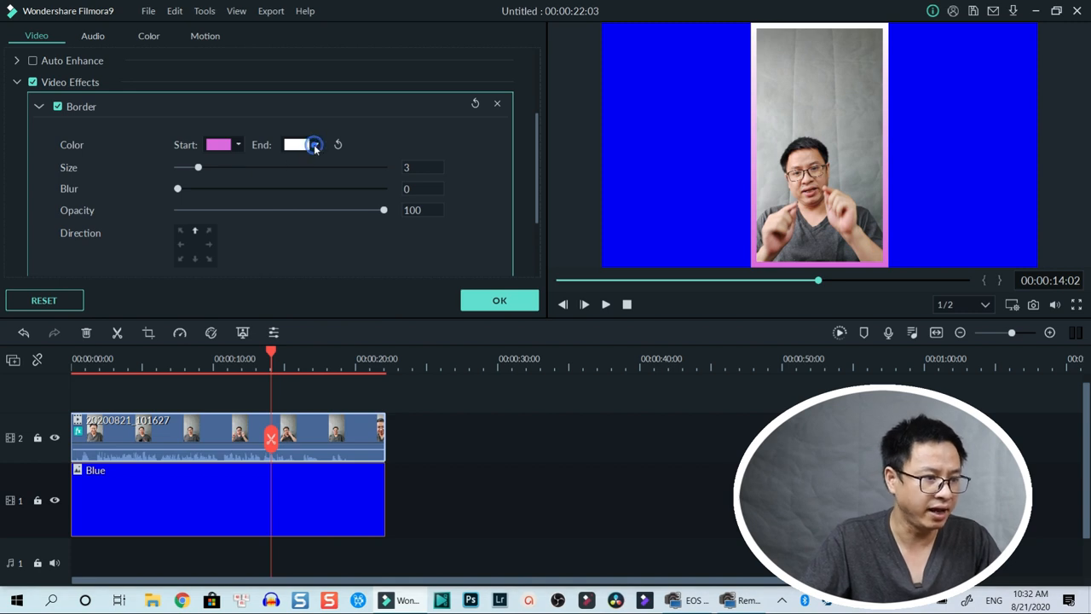
pyautogui.click(297, 143)
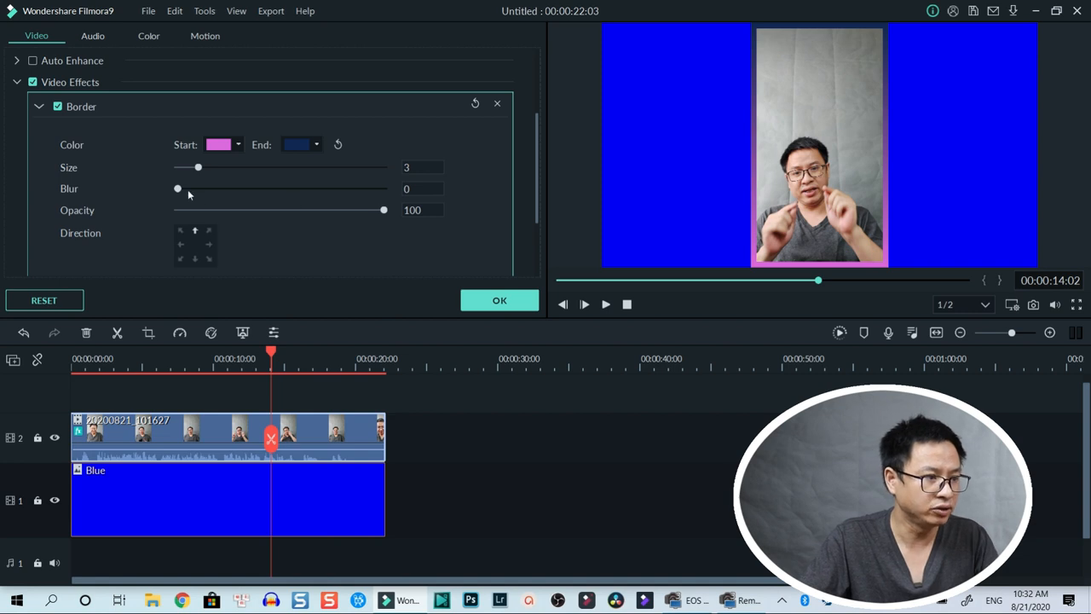
# Step: Set the border to blur 4, size 5, opacity 79 and confirm
pyautogui.moveTo(177, 188); pyautogui.dragTo(204, 188)
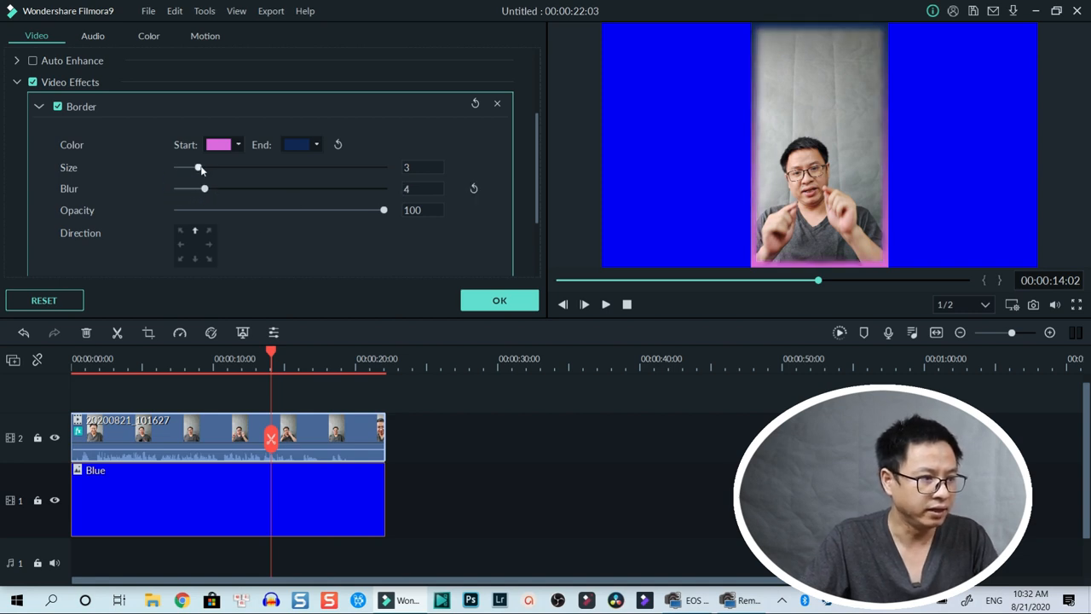
pyautogui.moveTo(198, 167); pyautogui.dragTo(213, 168)
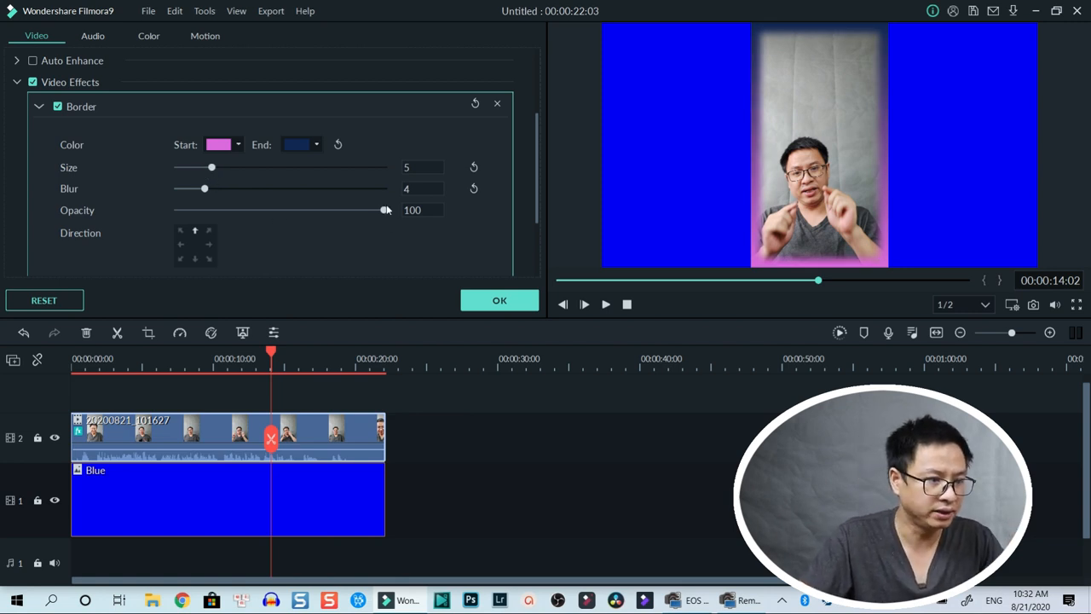
pyautogui.moveTo(385, 210); pyautogui.dragTo(334, 210)
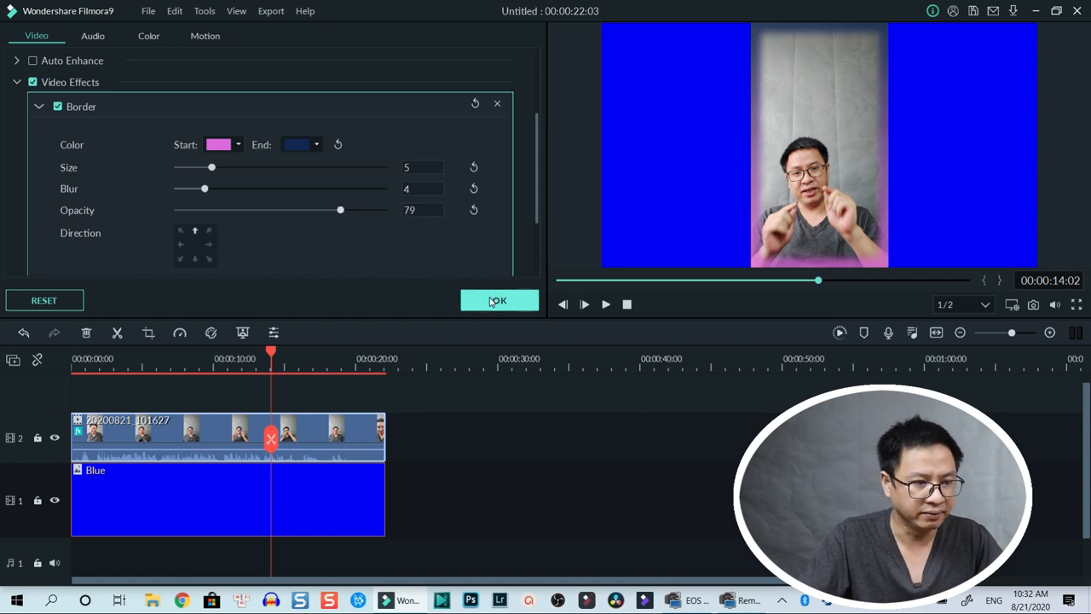
pyautogui.click(497, 300)
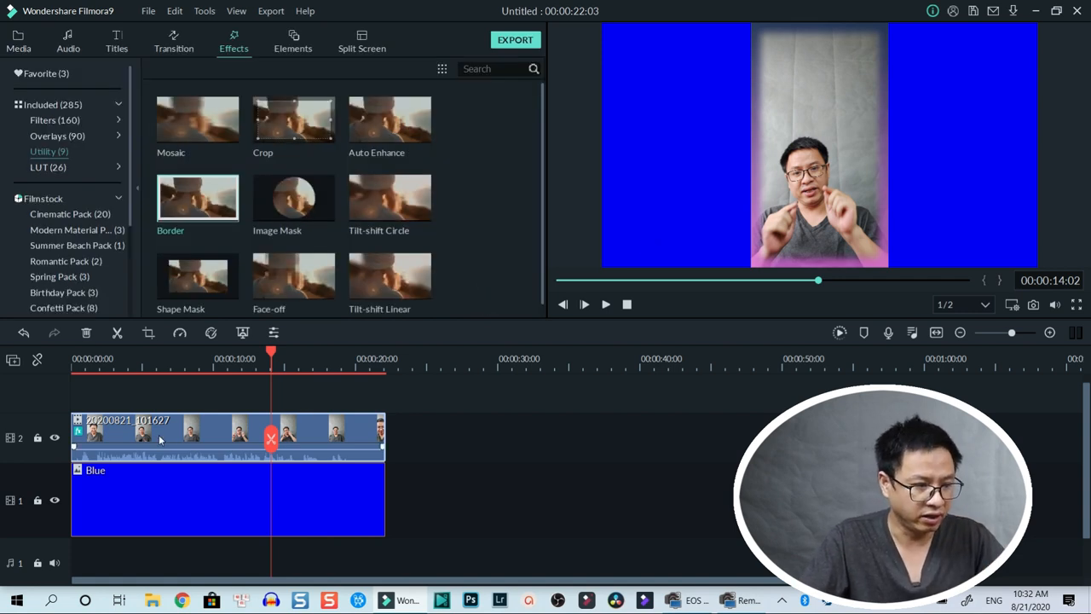
# Step: Enable Drop Shadow on the clip with distance 4 and blur 10
pyautogui.doubleClick(197, 197)
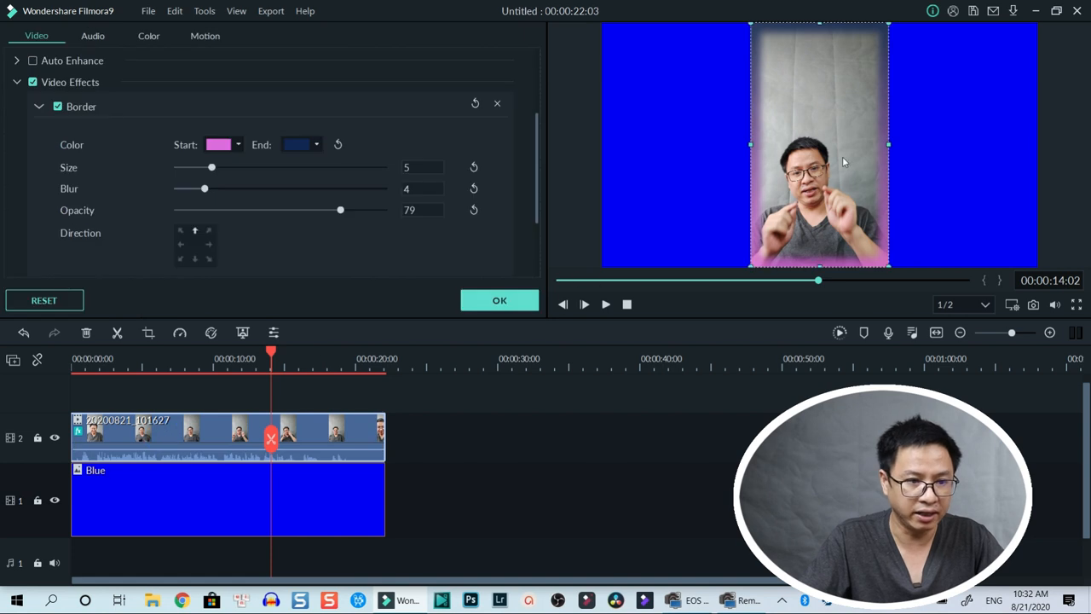
pyautogui.moveTo(307, 198)
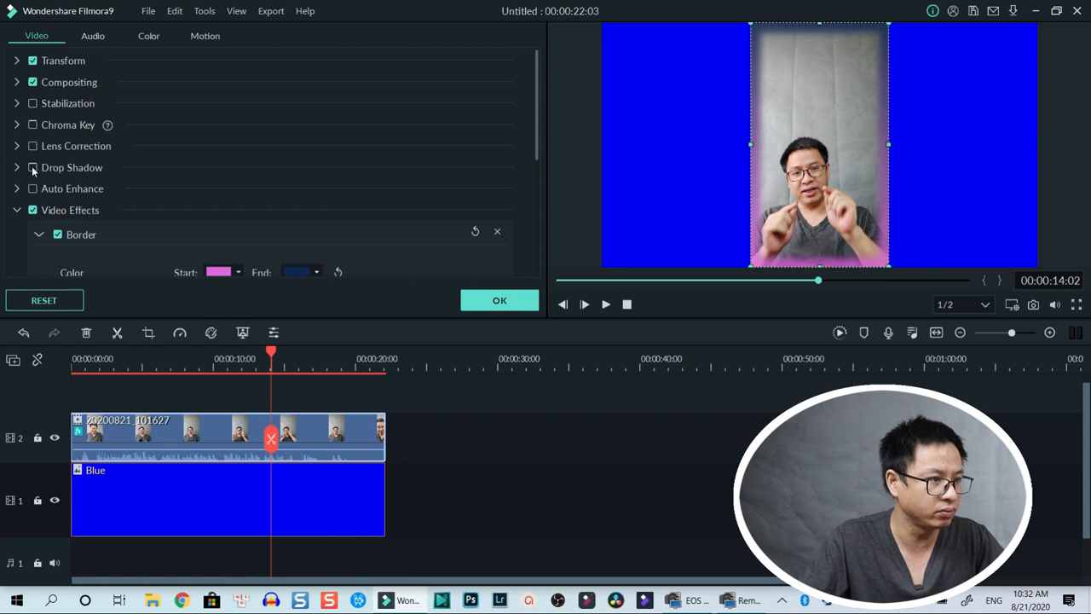
pyautogui.click(33, 168)
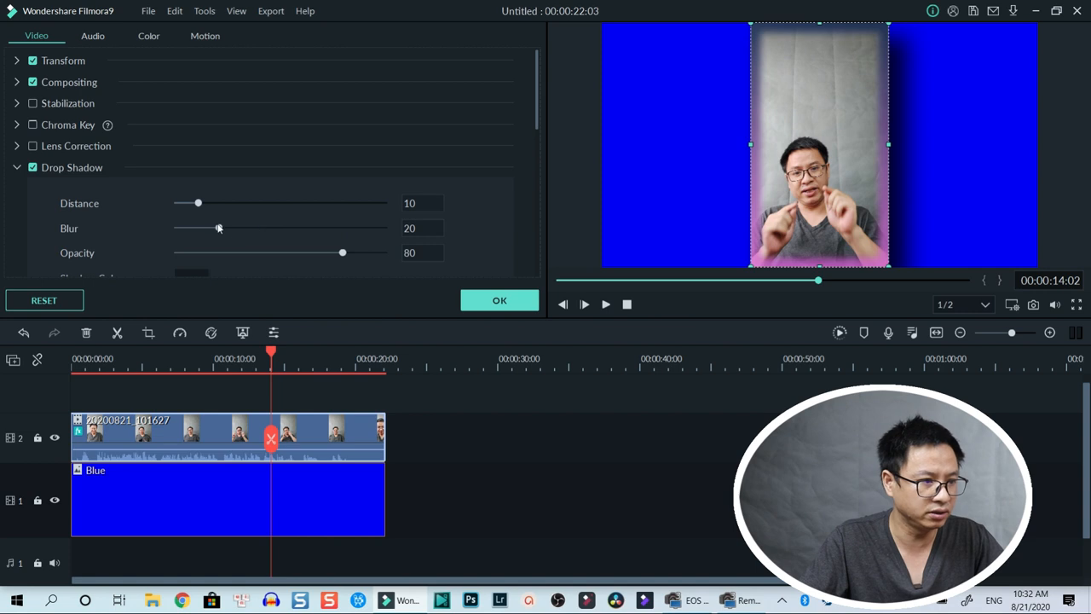
pyautogui.moveTo(198, 203); pyautogui.dragTo(196, 203)
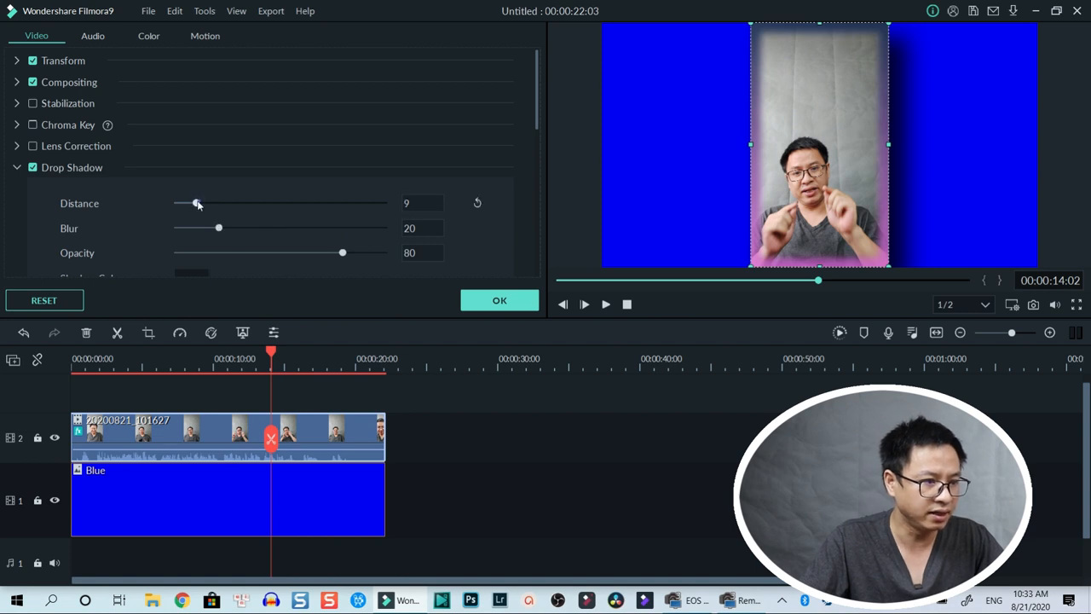
pyautogui.moveTo(198, 203); pyautogui.dragTo(190, 203)
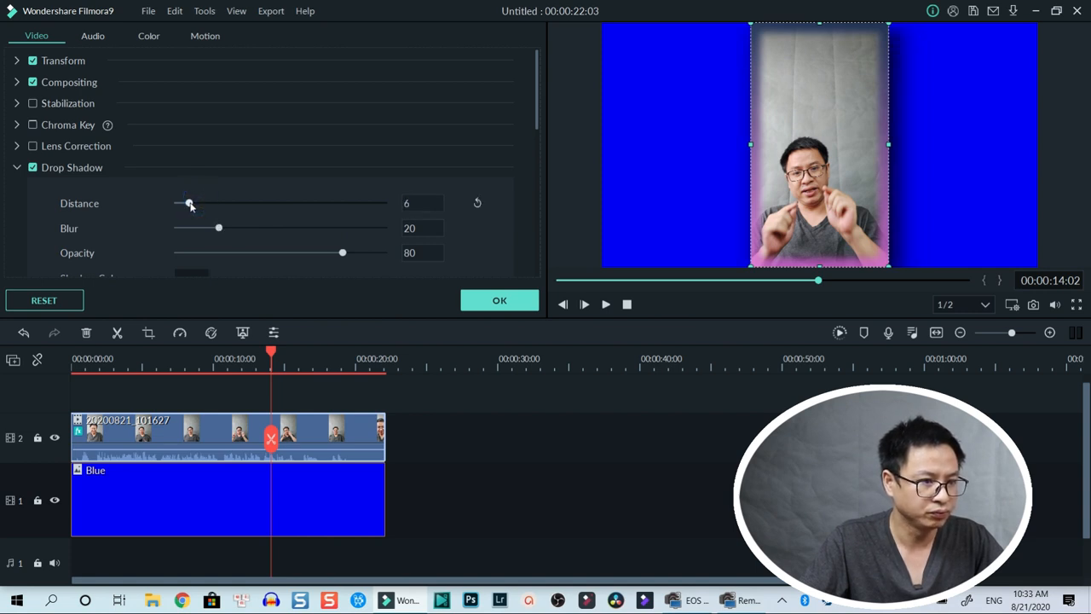
pyautogui.moveTo(191, 203); pyautogui.dragTo(184, 203)
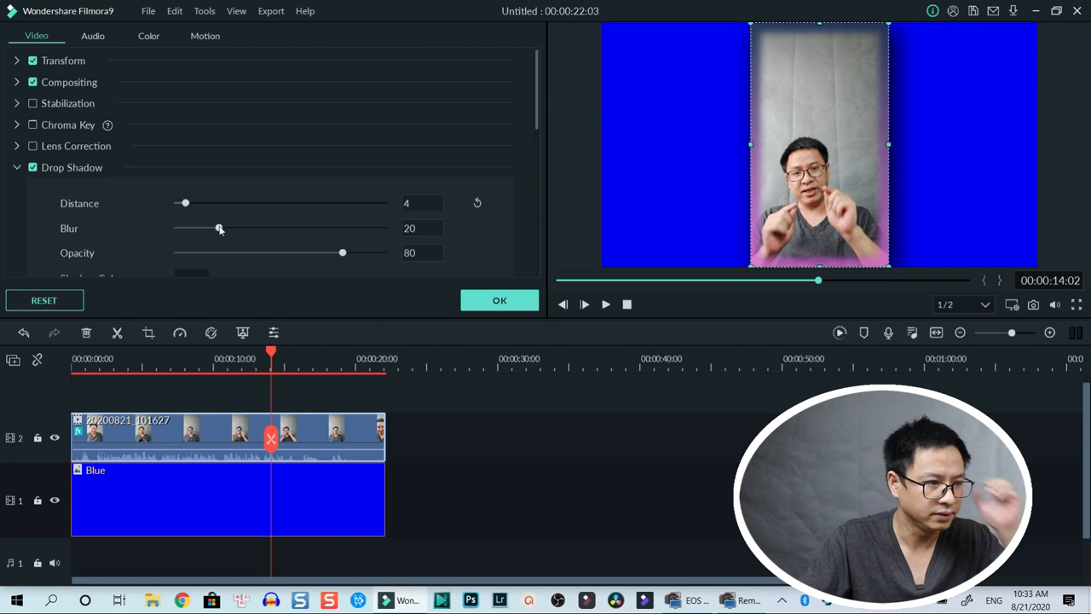
pyautogui.moveTo(220, 229); pyautogui.dragTo(205, 228)
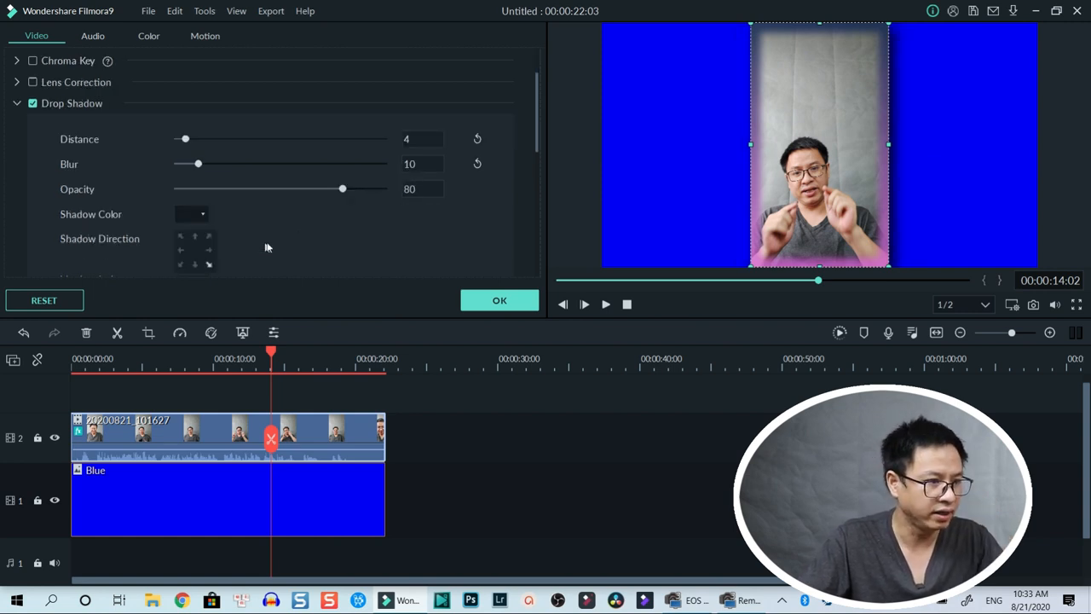
# Step: Lower the drop shadow opacity to about 61
pyautogui.moveTo(341, 187); pyautogui.dragTo(310, 188)
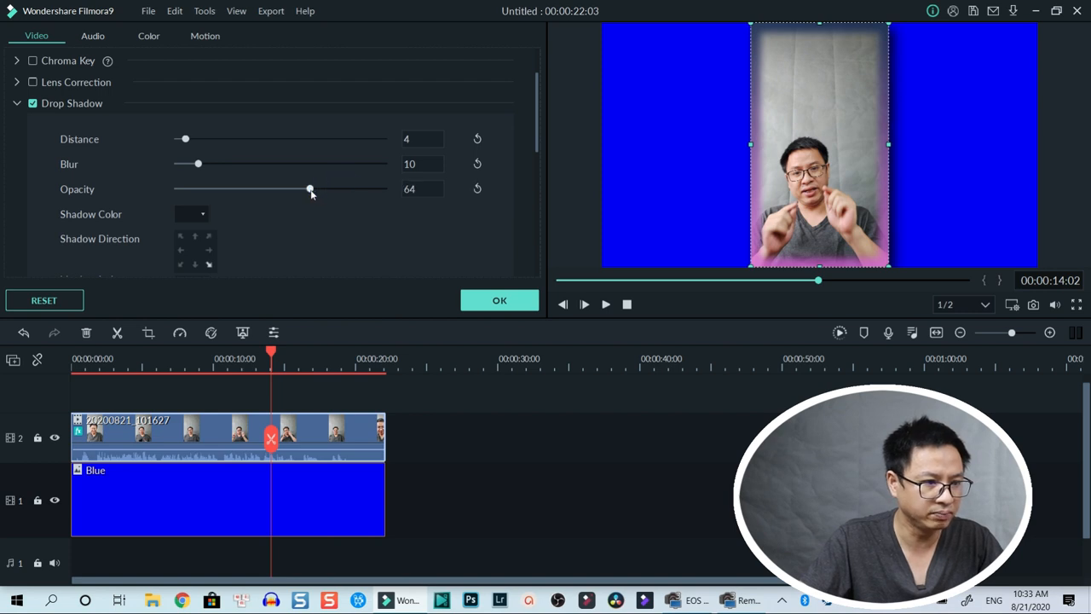
pyautogui.moveTo(310, 188); pyautogui.dragTo(307, 187)
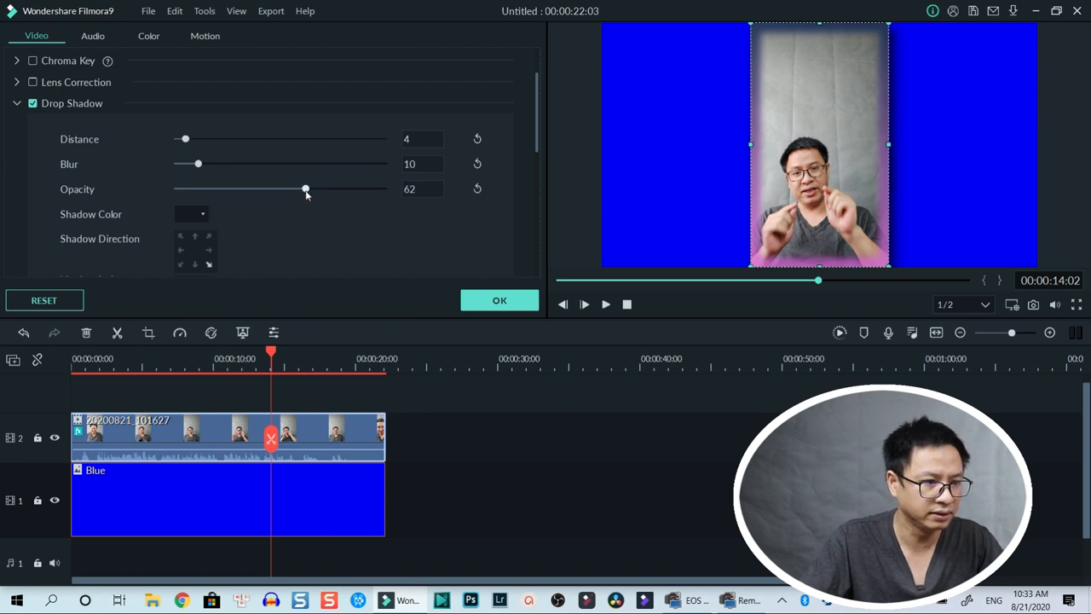
pyautogui.moveTo(307, 188); pyautogui.dragTo(304, 187)
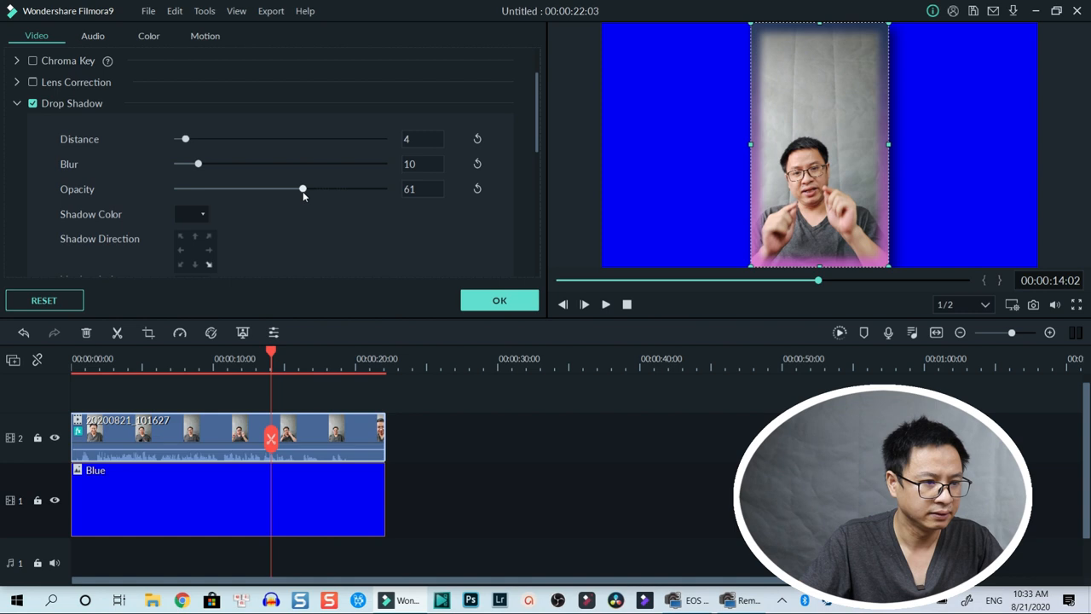
pyautogui.moveTo(304, 188); pyautogui.dragTo(300, 188)
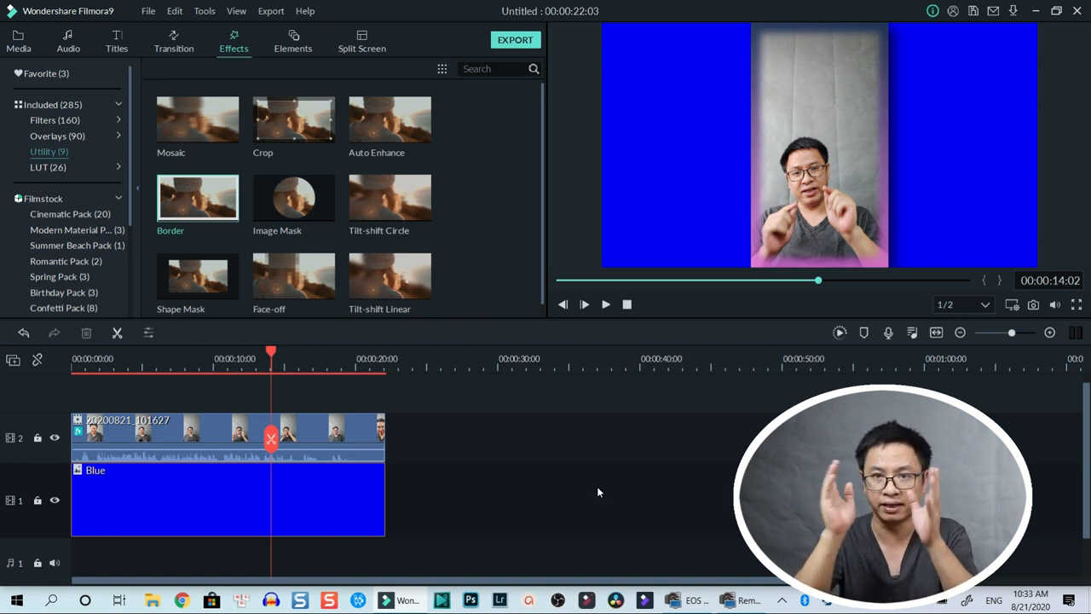
pyautogui.moveTo(471, 556)
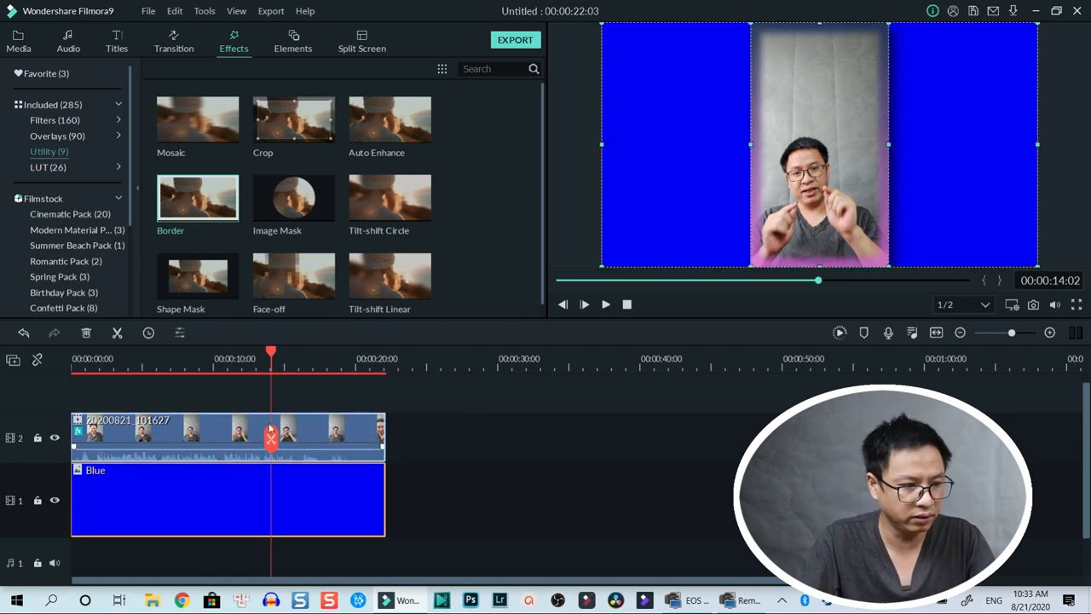
# Step: Add the included two-panel side-by-side split-screen template to the timeline and open its editor
pyautogui.click(361, 41)
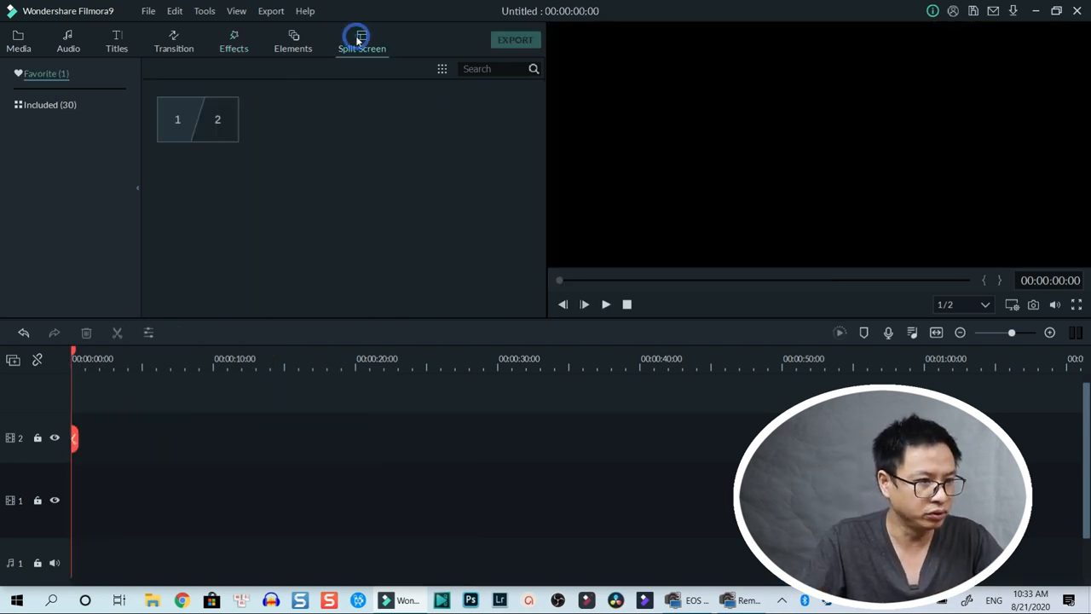
pyautogui.click(362, 41)
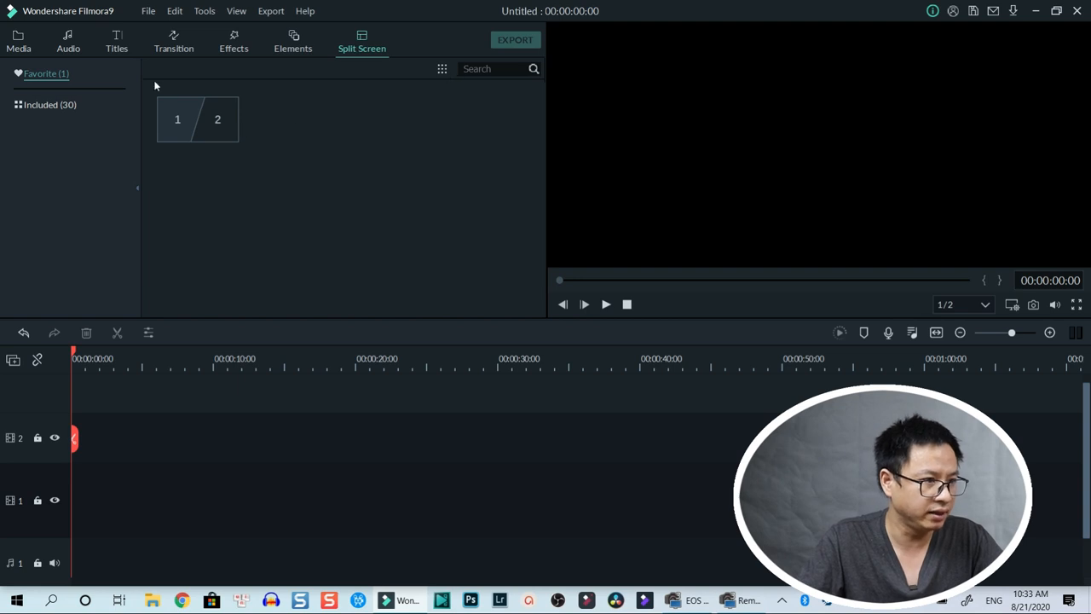
pyautogui.click(50, 104)
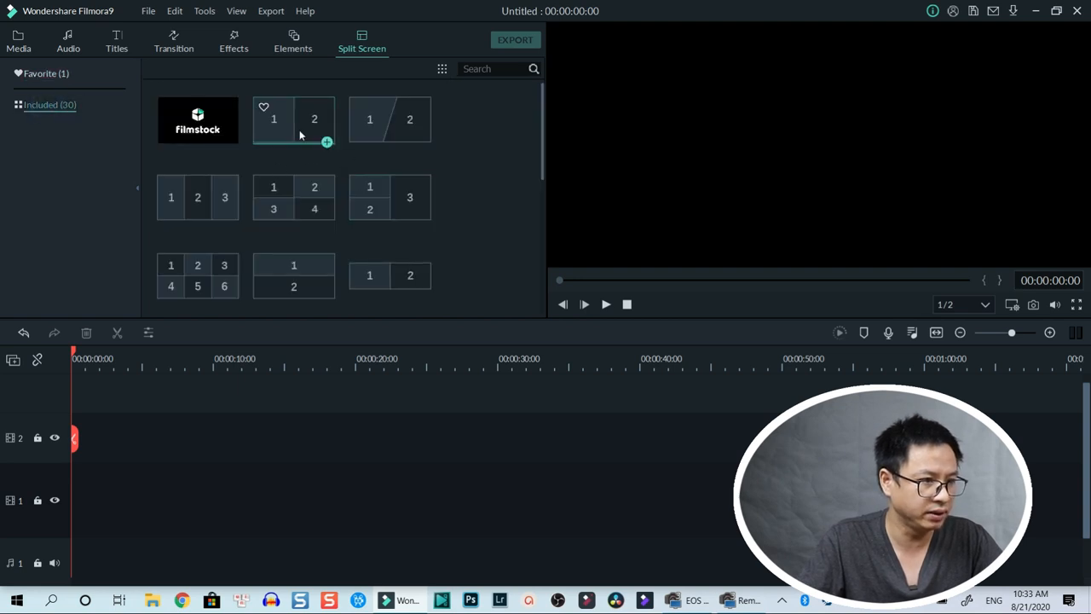
pyautogui.click(294, 120)
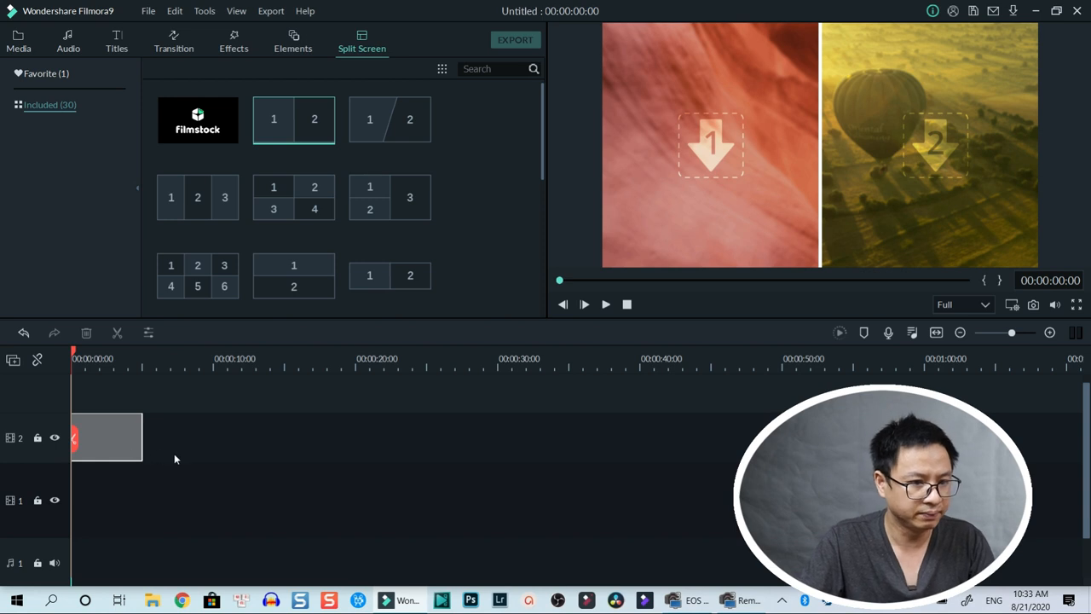
pyautogui.doubleClick(105, 437)
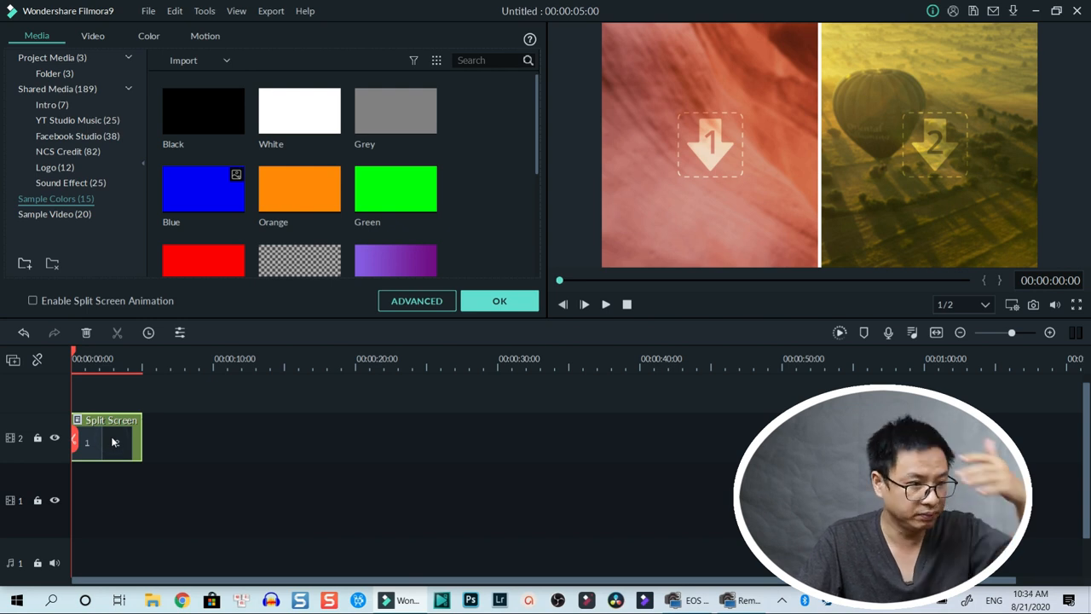
# Step: Fill both panels with the phone clips, enable split-screen animation, confirm and play back
pyautogui.click(55, 73)
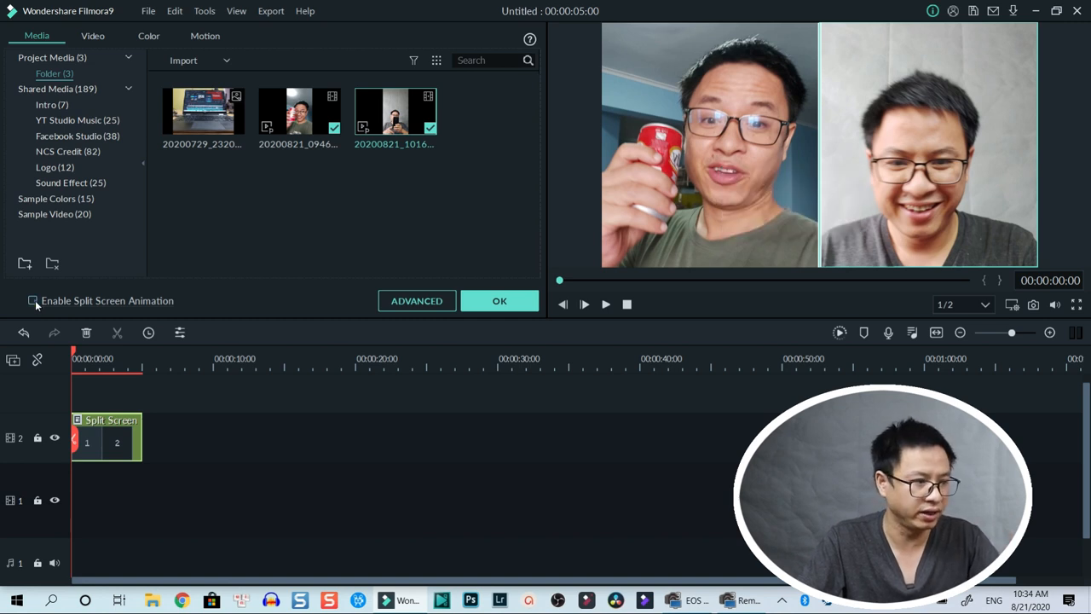
pyautogui.click(32, 301)
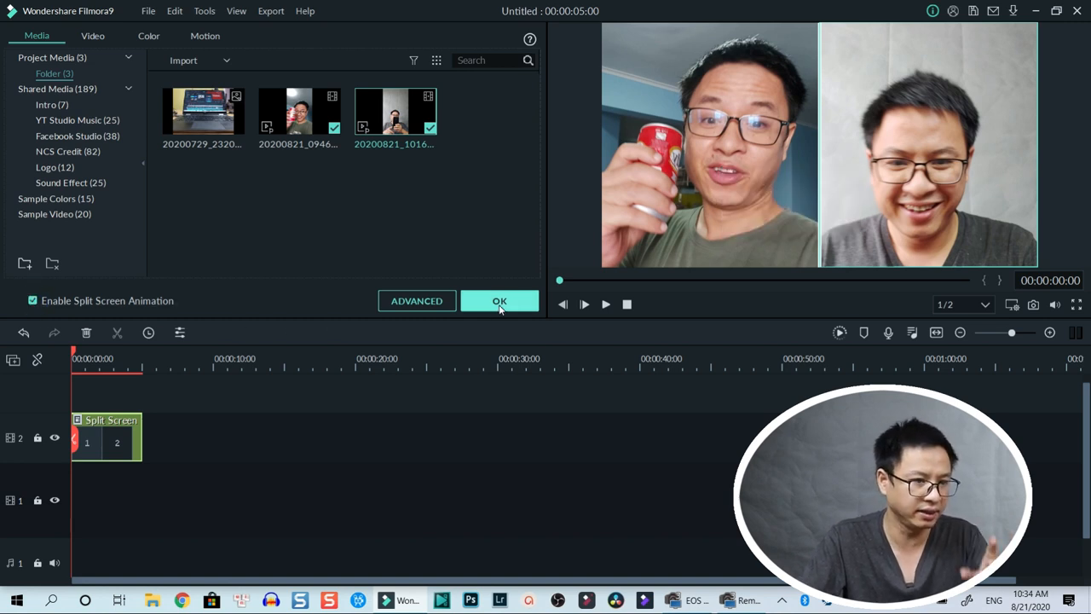
pyautogui.click(500, 300)
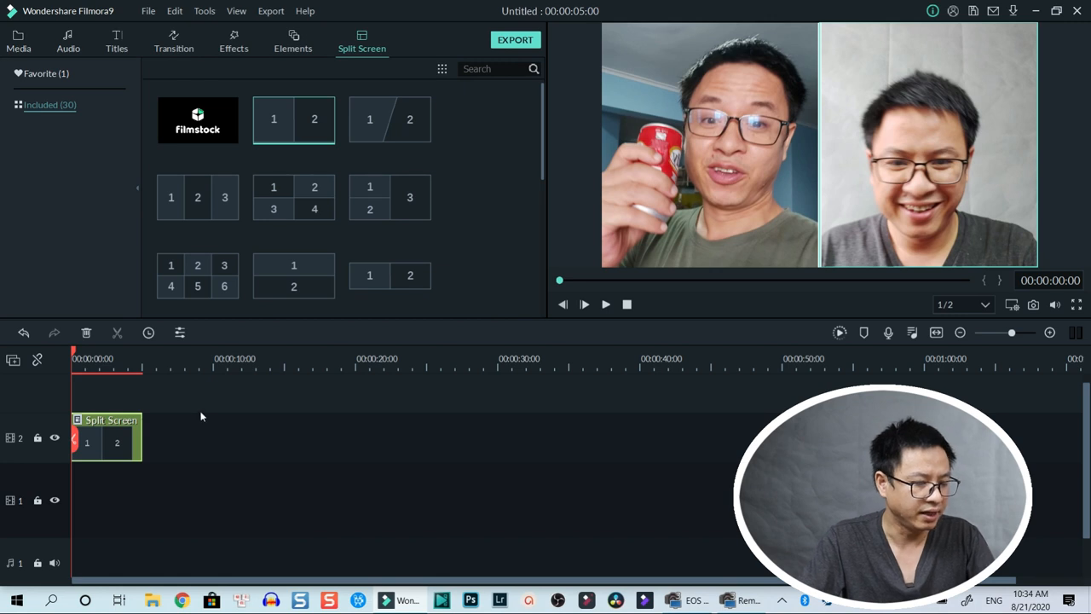
pyautogui.click(585, 303)
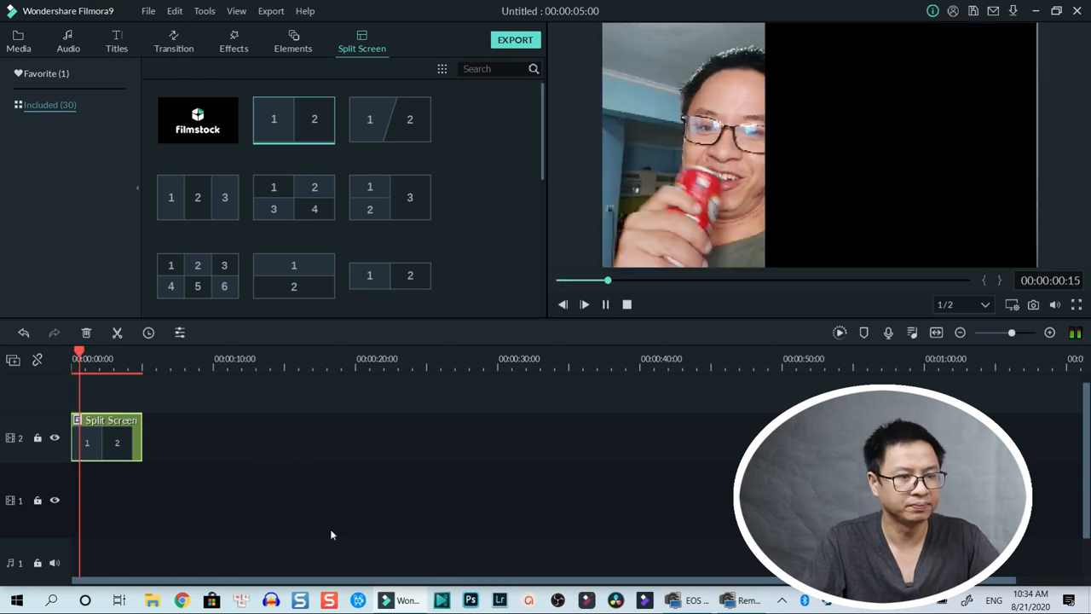